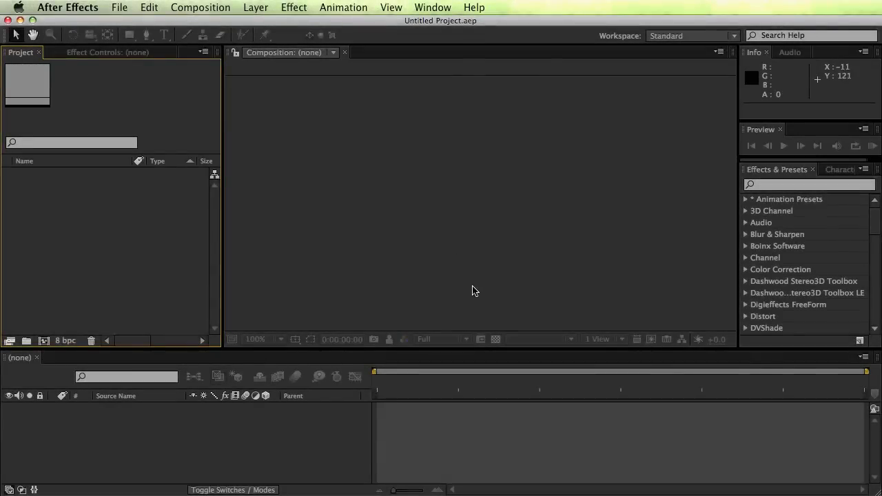
mouse_move(430, 356)
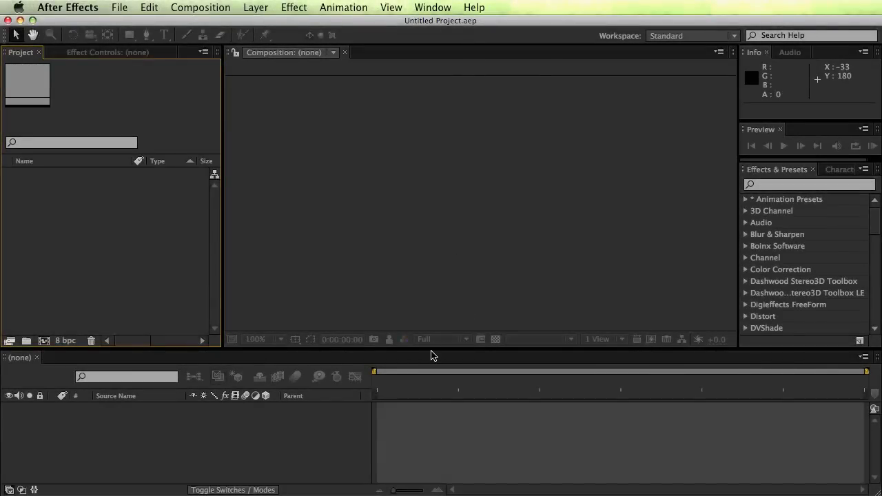
mouse_move(413, 214)
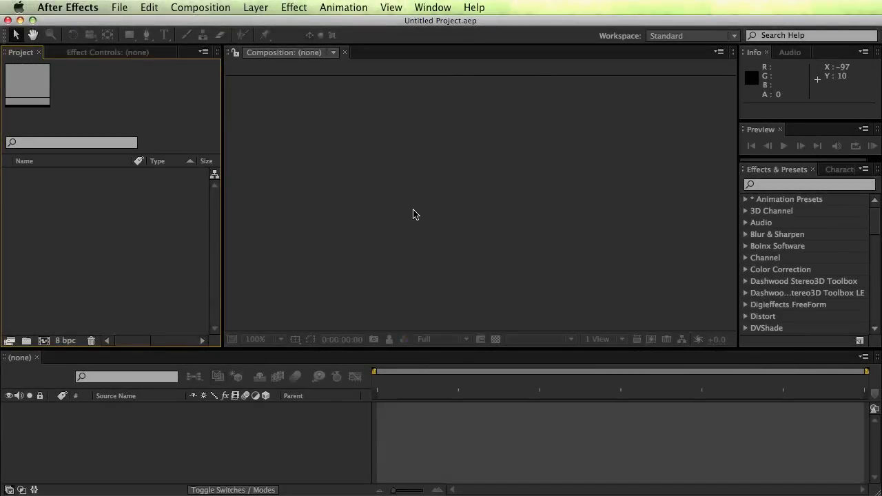
mouse_move(86, 166)
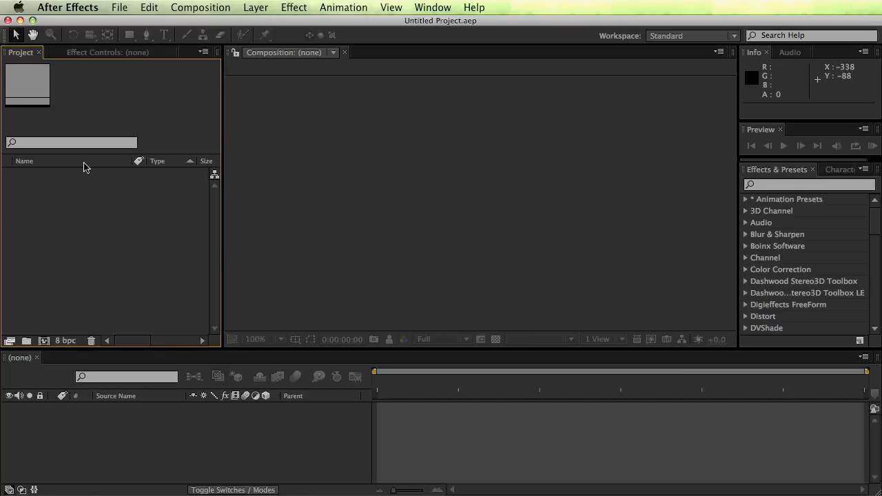
mouse_move(460, 258)
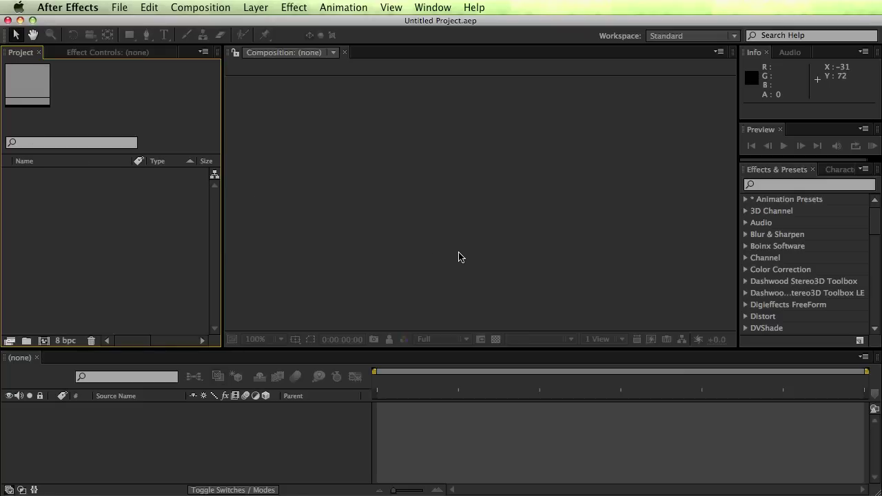
mouse_move(472, 339)
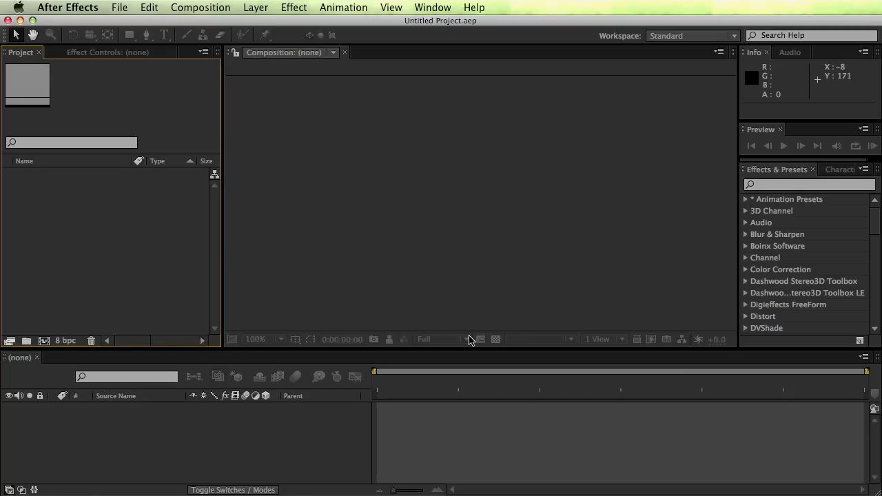
mouse_move(212, 300)
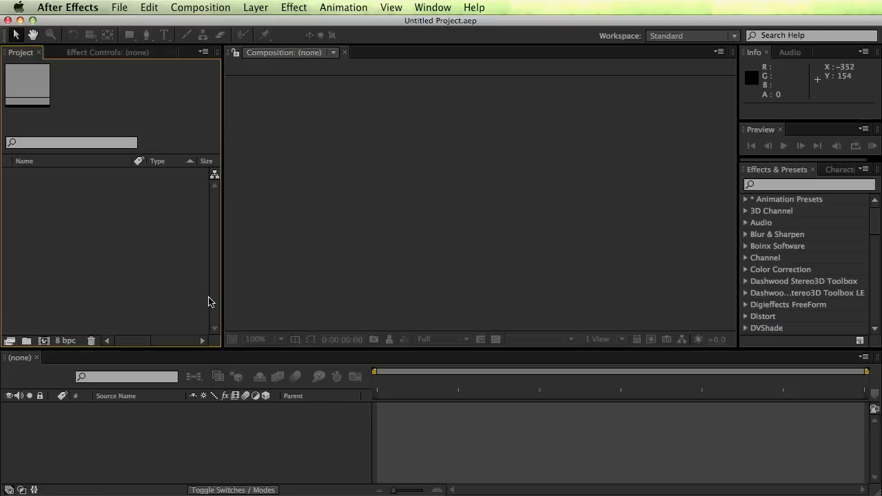
mouse_move(300, 405)
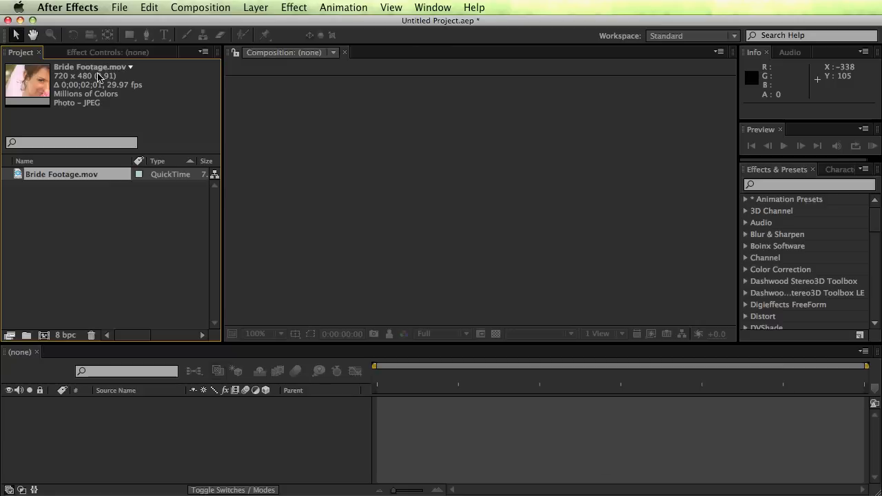
mouse_move(119, 91)
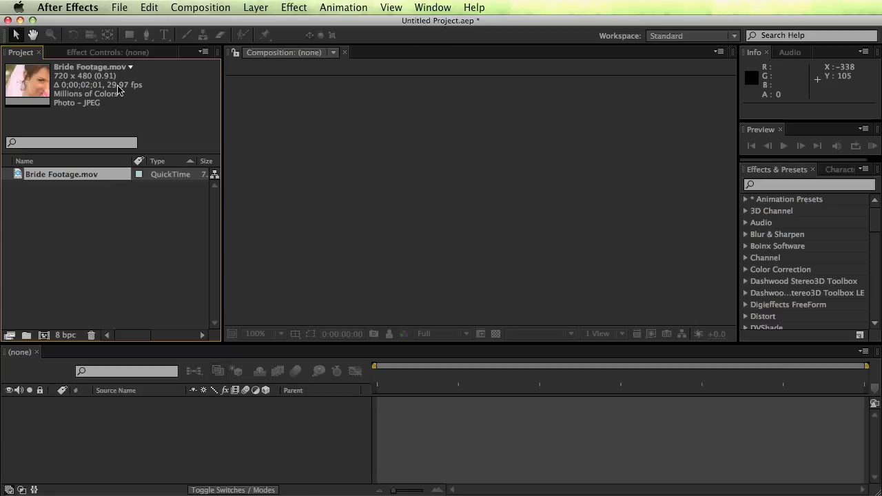
Step: Import Bride Footage.mov (720 × 480, 29.97 fps) into the Project panel
left_click(61, 173)
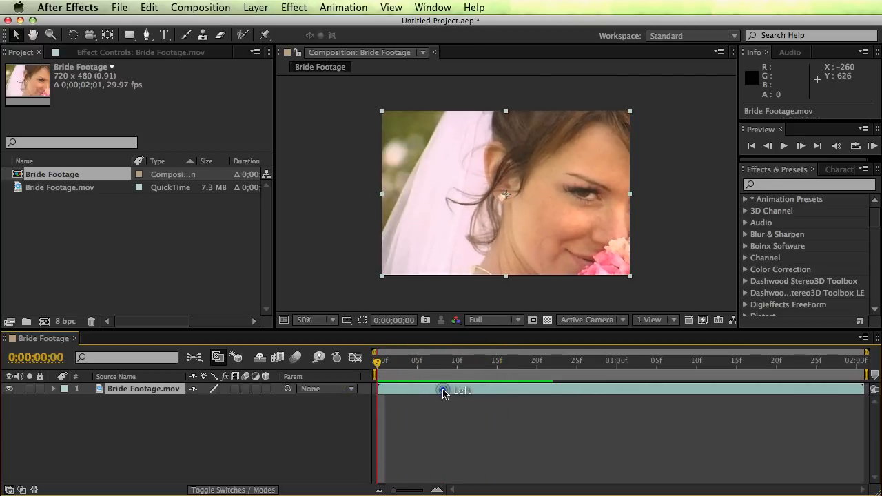
mouse_move(454, 160)
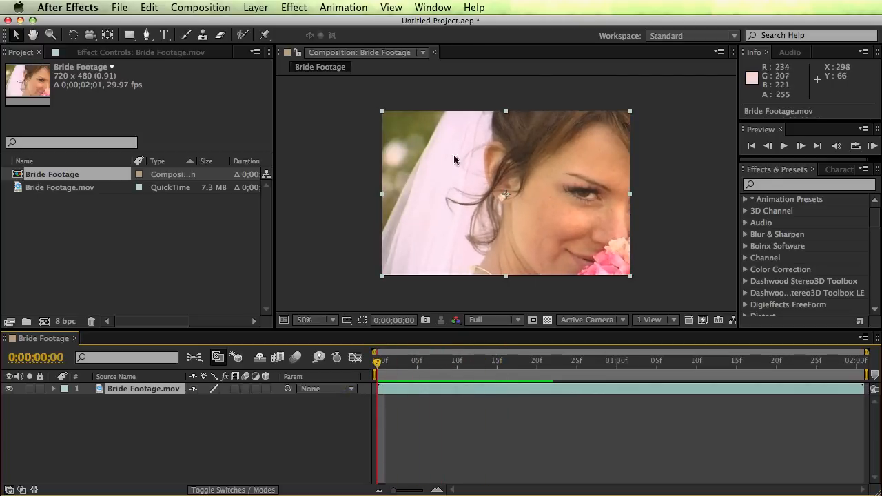
mouse_move(444, 274)
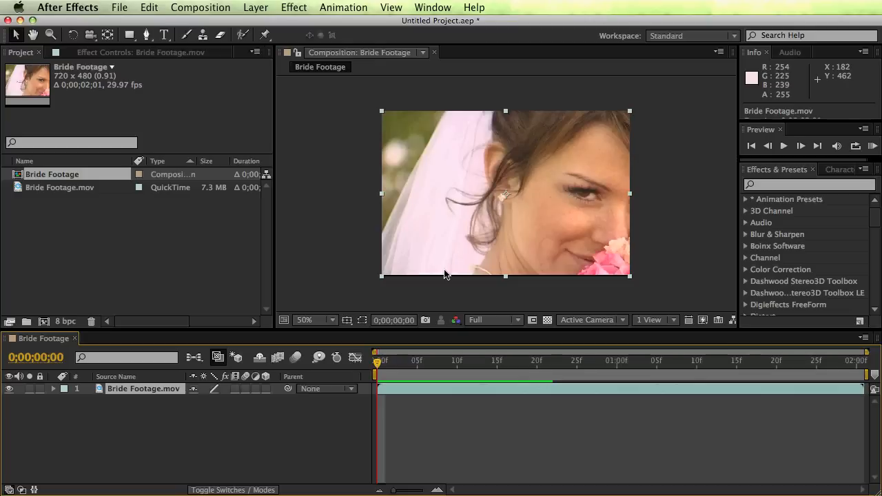
mouse_move(366, 267)
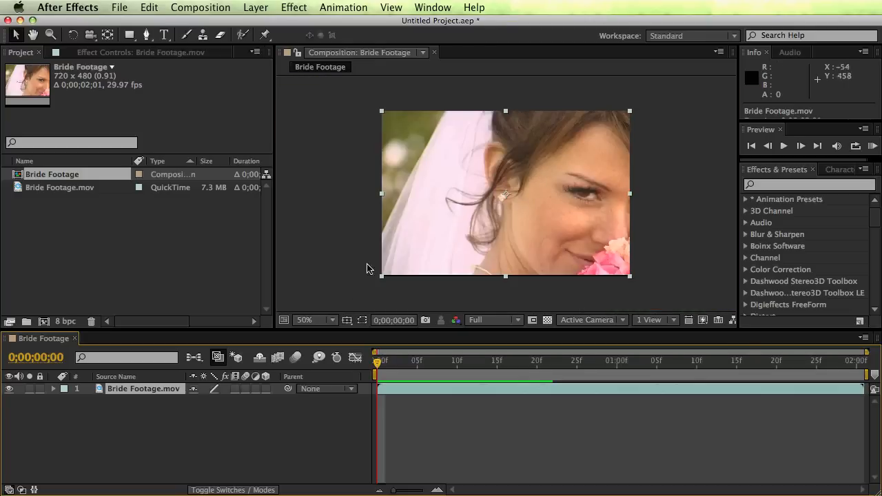
Step: Scrub through the Bride Footage composition to preview it, then return to frame 0
left_click_drag(375, 361, 481, 361)
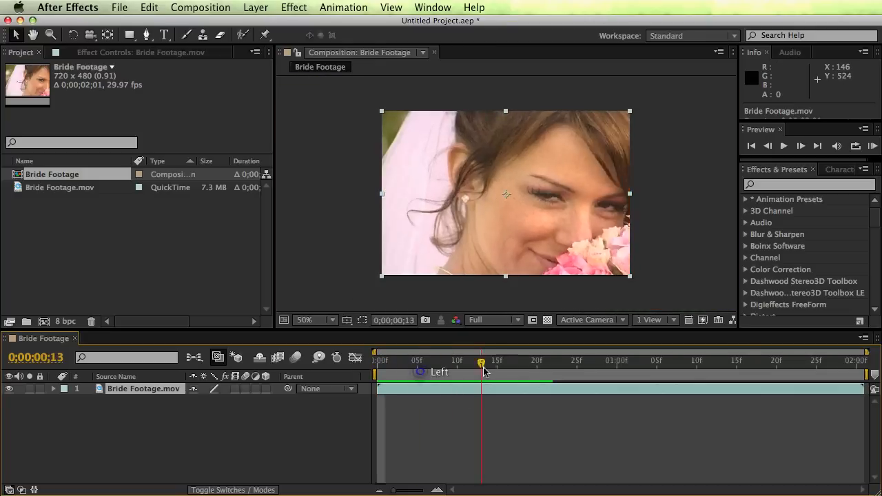
left_click(377, 359)
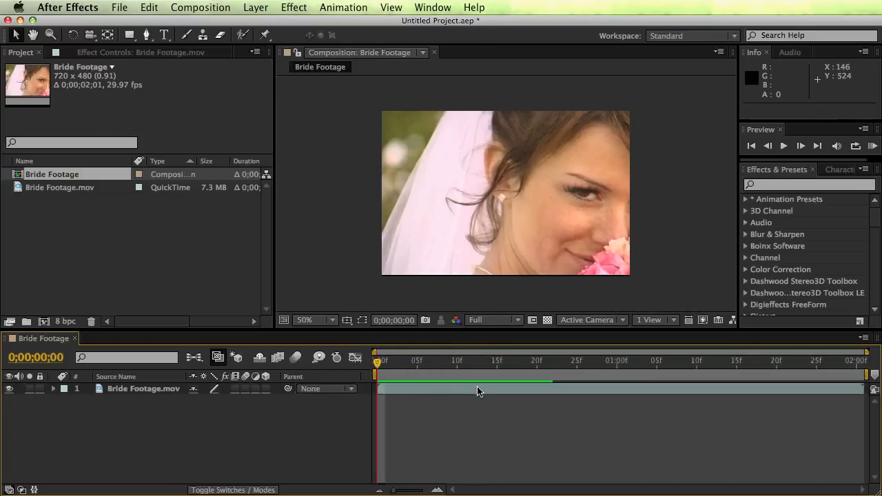
Step: Set the Bride Footage composition to 1280 wide by 720 high in Composition Settings
left_click(201, 8)
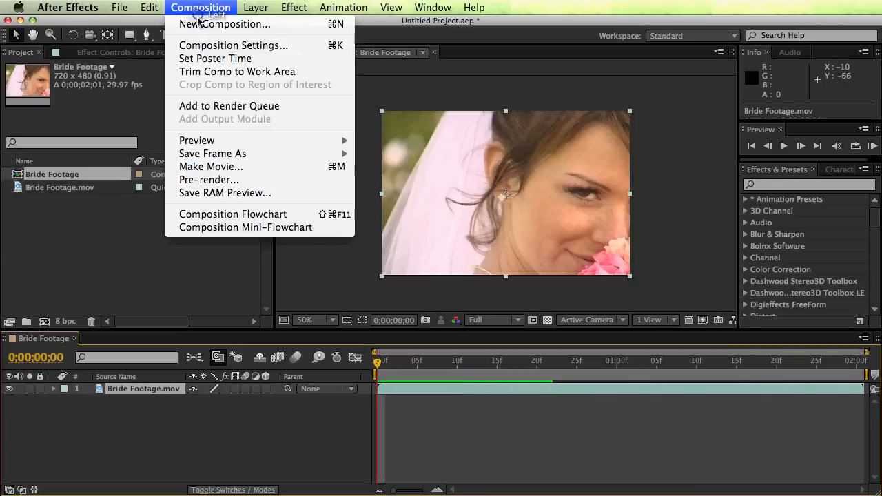
left_click(233, 44)
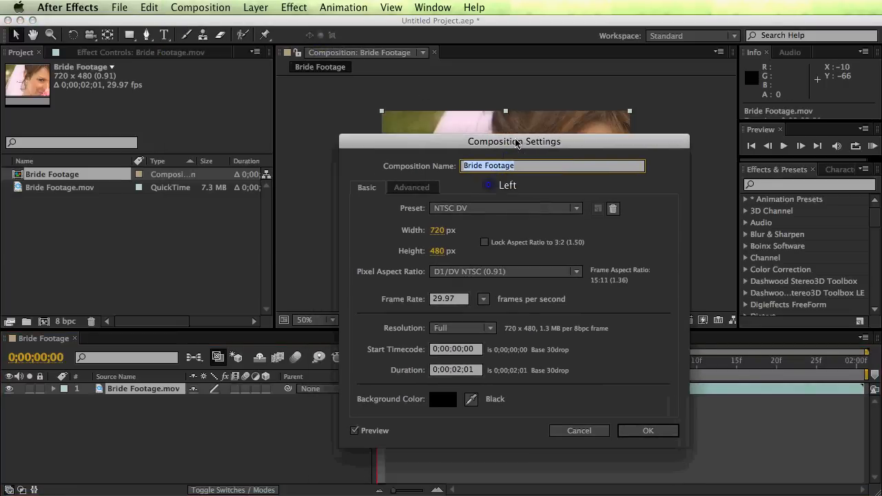
mouse_move(411, 231)
type("720")
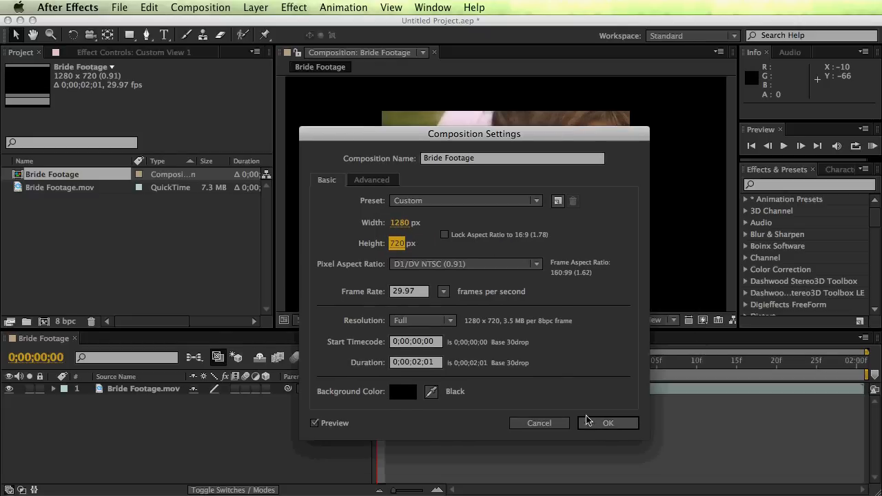
left_click(608, 422)
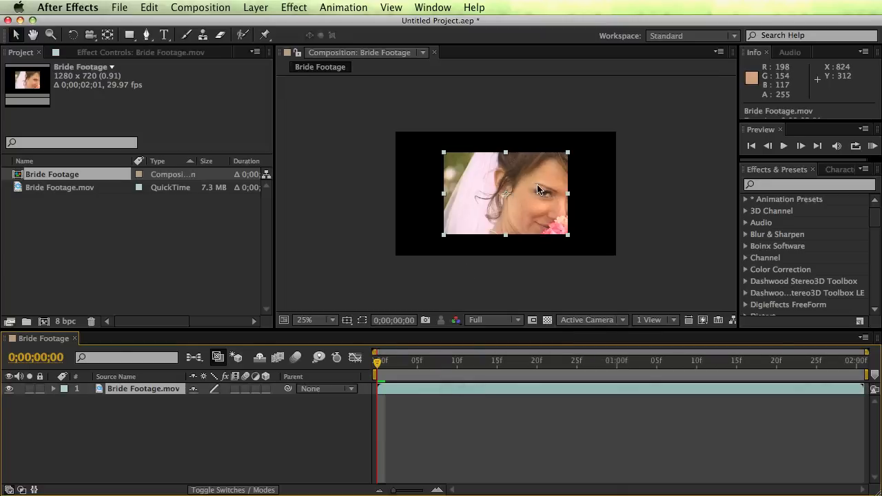
mouse_move(466, 141)
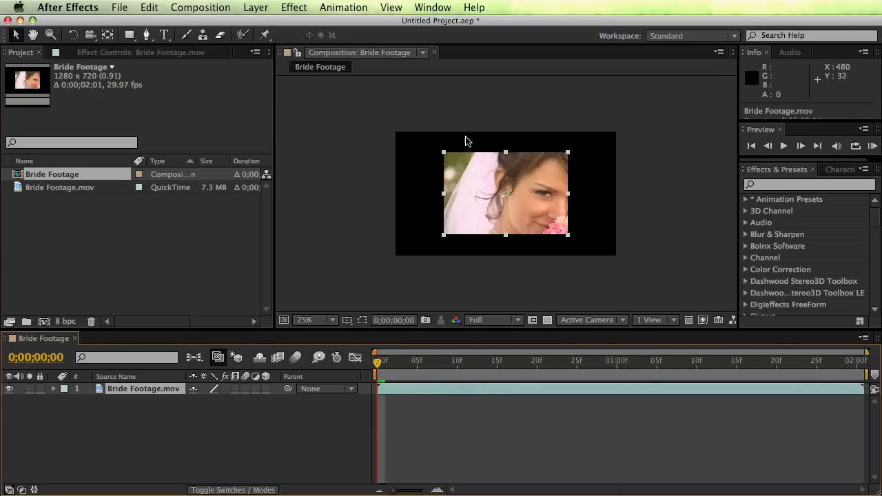
mouse_move(513, 347)
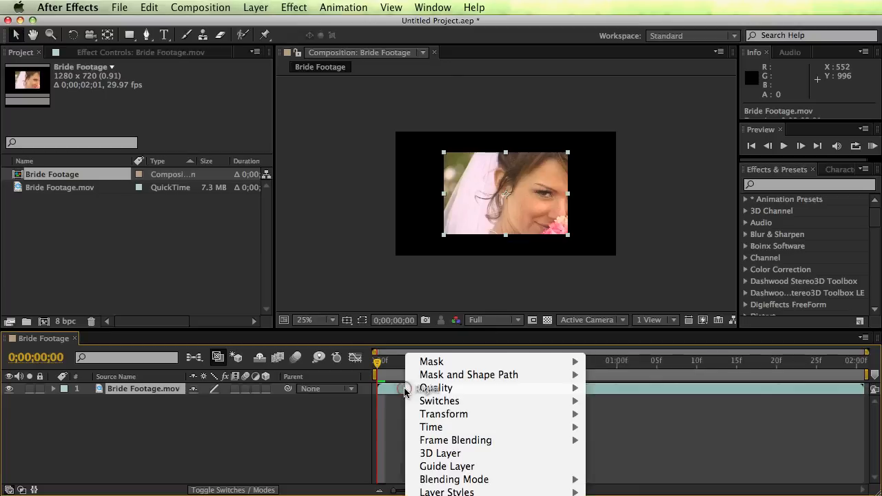
mouse_move(443, 413)
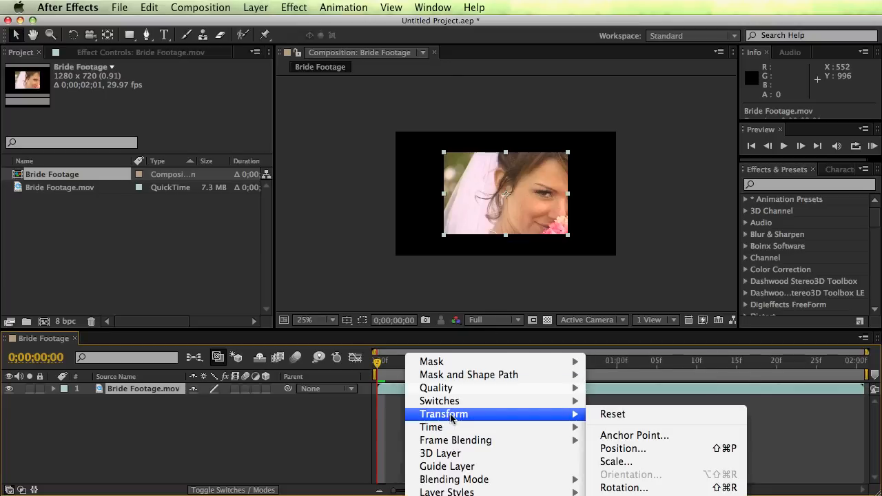
mouse_move(611, 413)
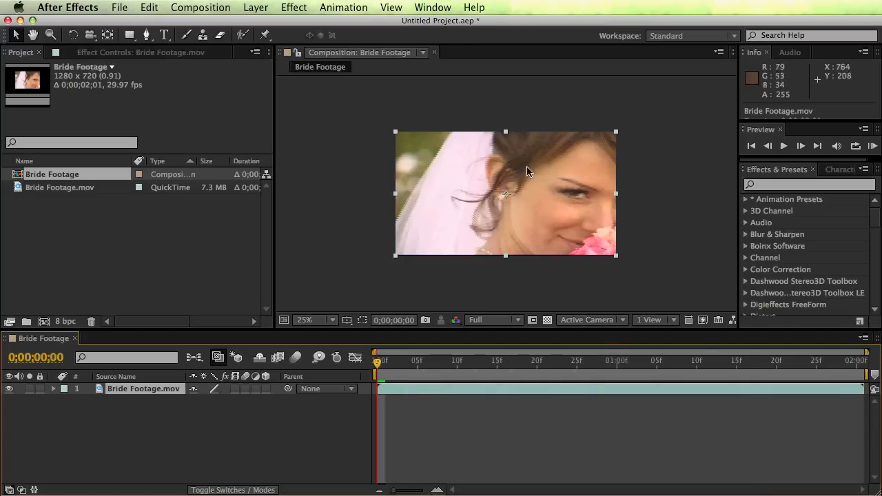
Step: Check the fit-to-comp result at a larger viewer magnification, then back to the whole frame
left_click(314, 320)
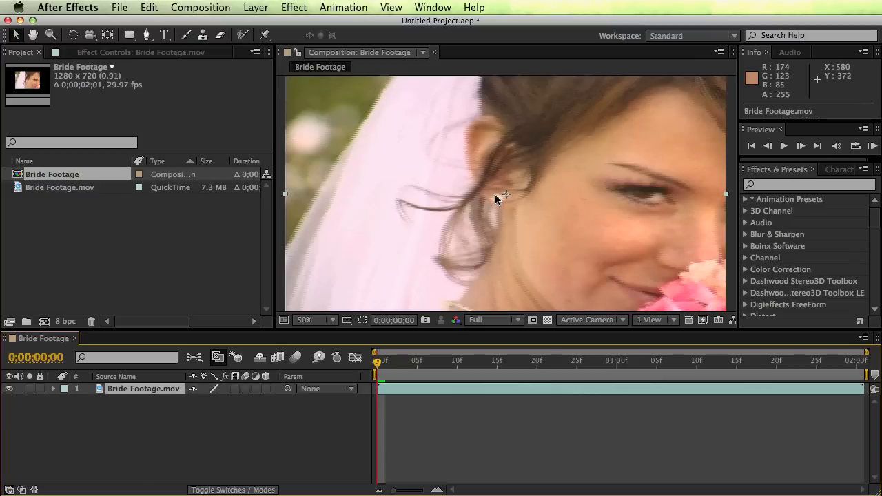
left_click(303, 320)
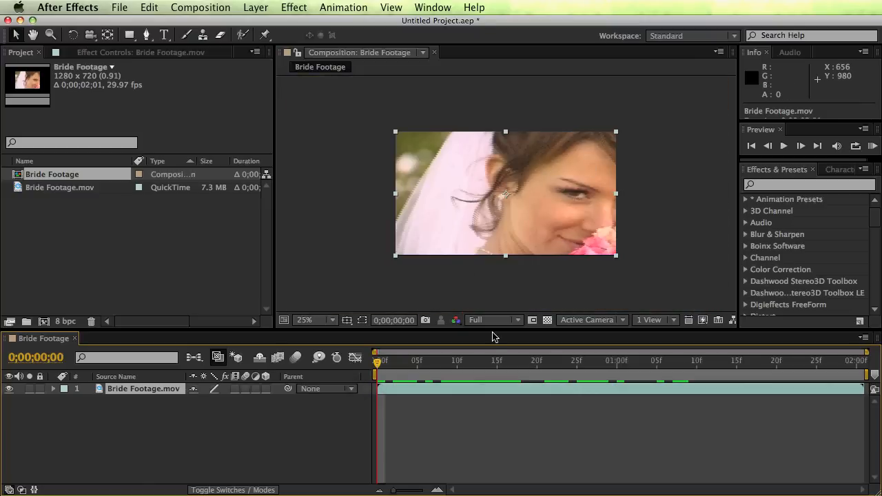
Step: Nest the Bride Footage composition in a new composition, Bride Footage 2
left_click(52, 174)
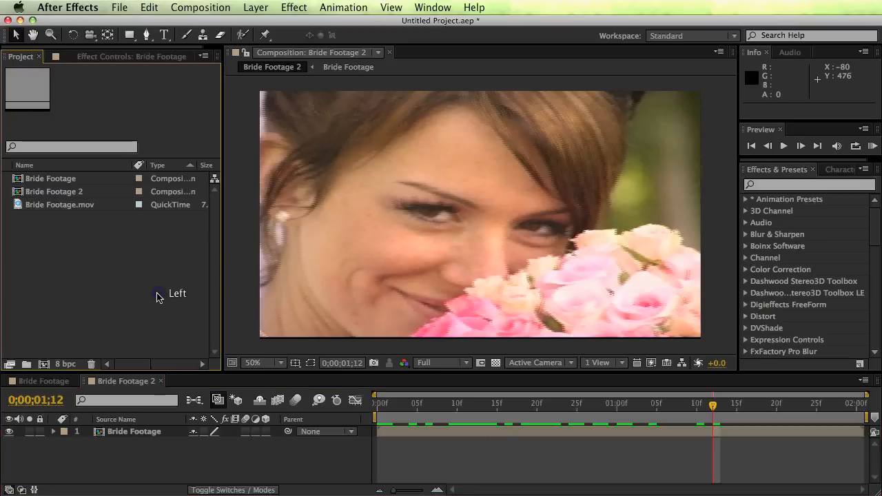
Step: Interpret Bride Footage.mov with Separate Fields set to Lower Field First
right_click(59, 204)
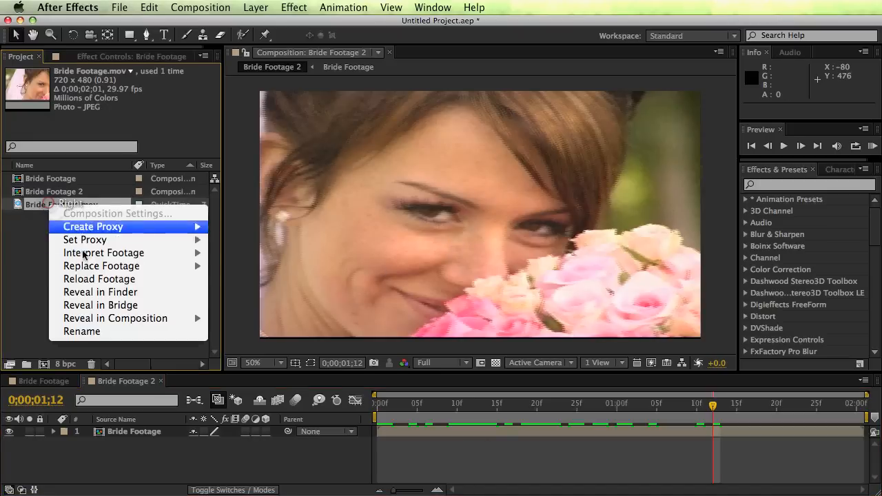
left_click(103, 252)
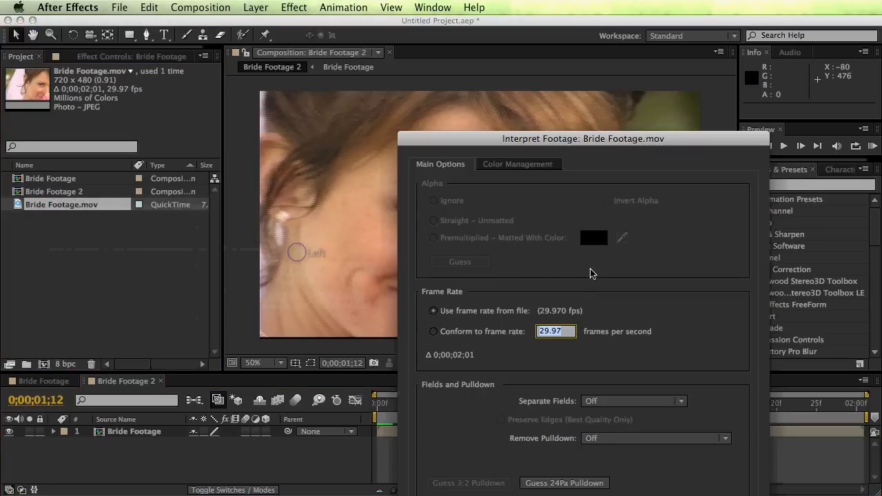
left_click_drag(581, 137, 493, 55)
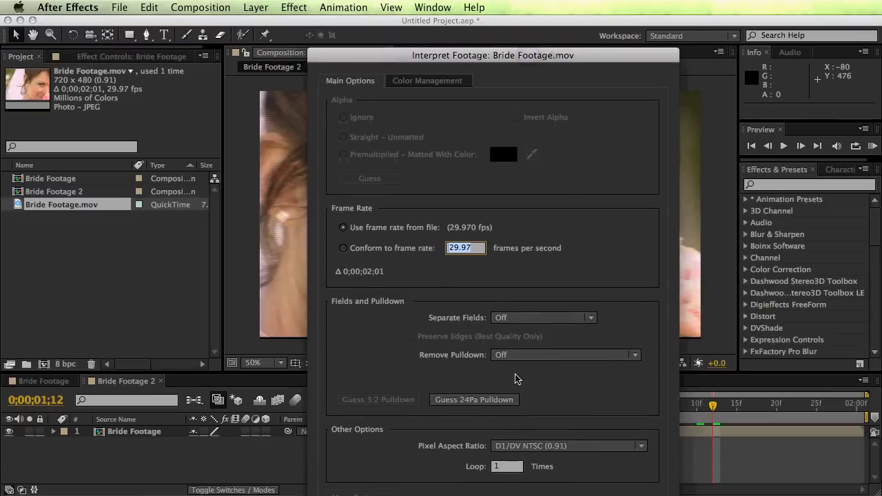
left_click(543, 317)
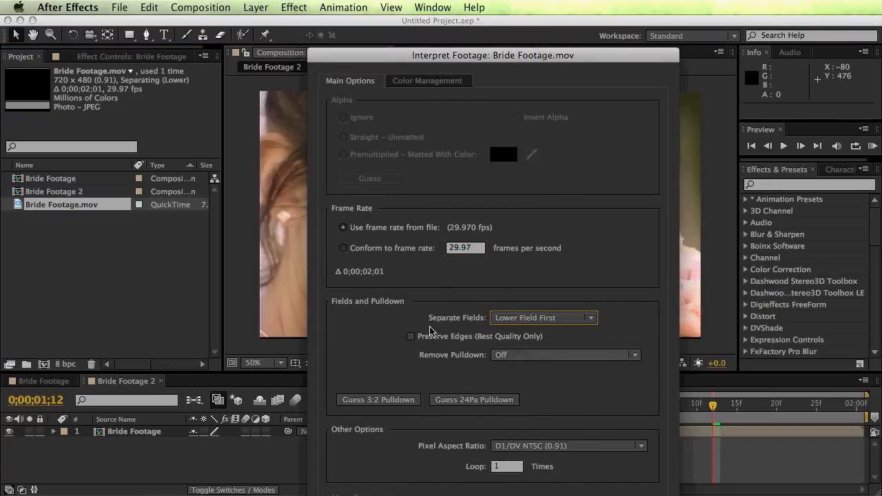
left_click(410, 336)
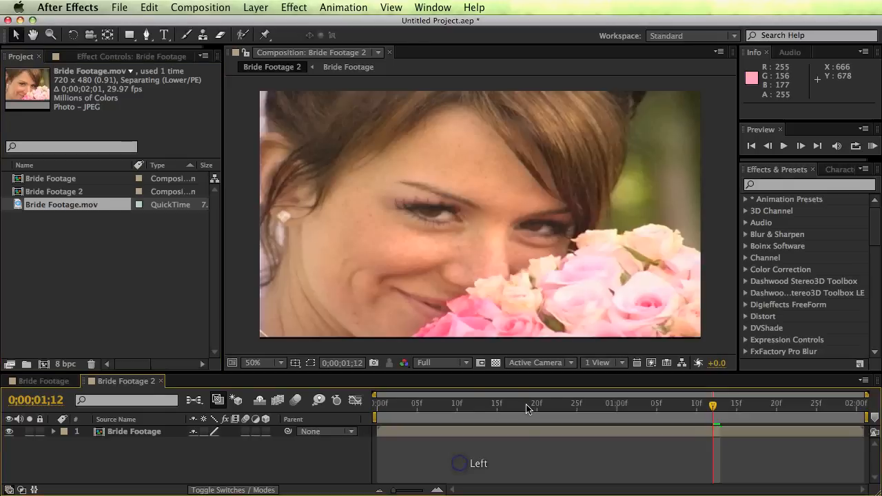
left_click(601, 402)
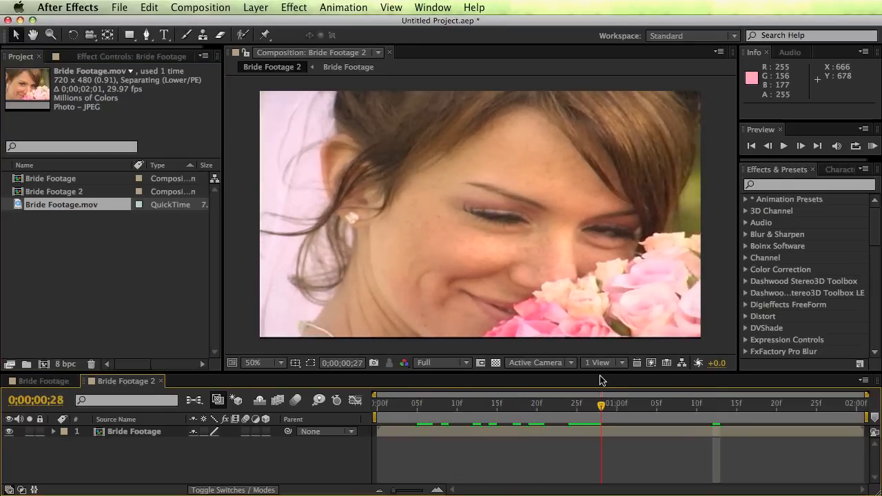
left_click(521, 402)
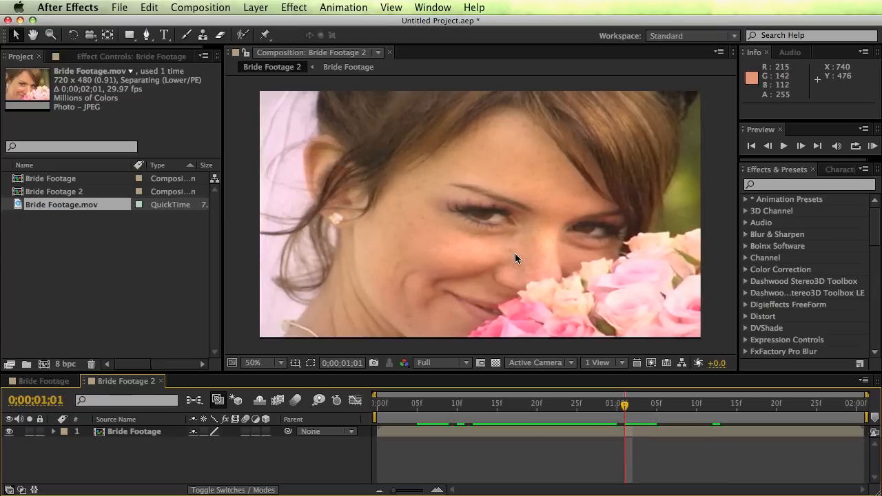
mouse_move(680, 239)
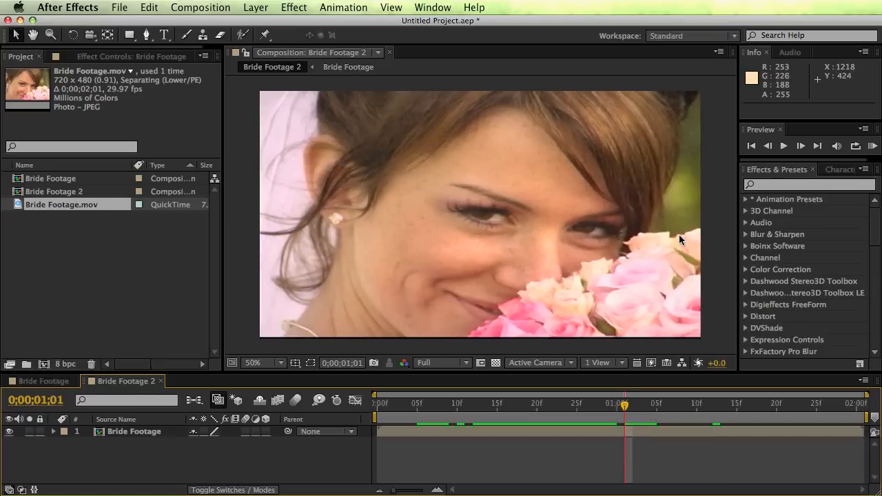
mouse_move(518, 394)
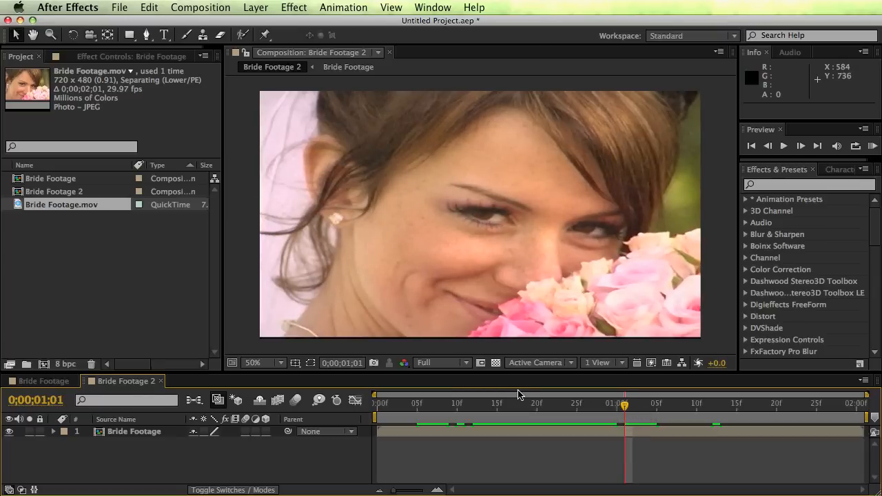
left_click(479, 215)
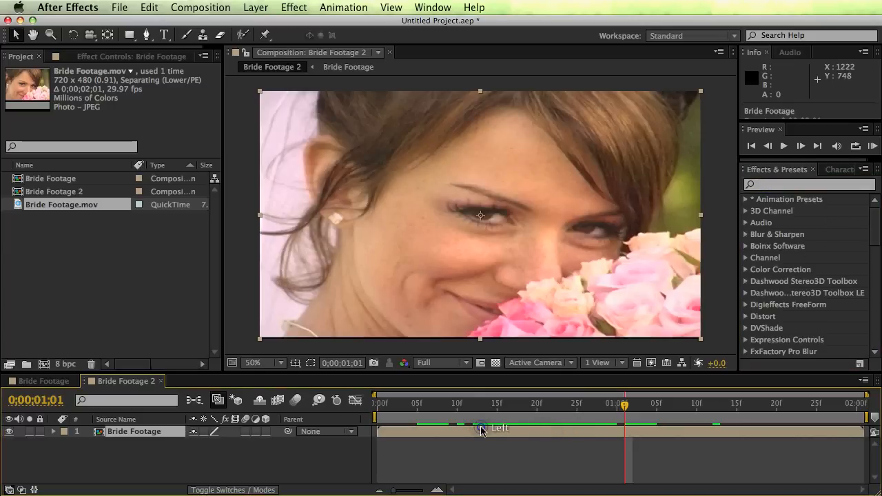
Step: Apply the Sharpen effect from Blur & Sharpen to the bride footage layer
left_click(295, 8)
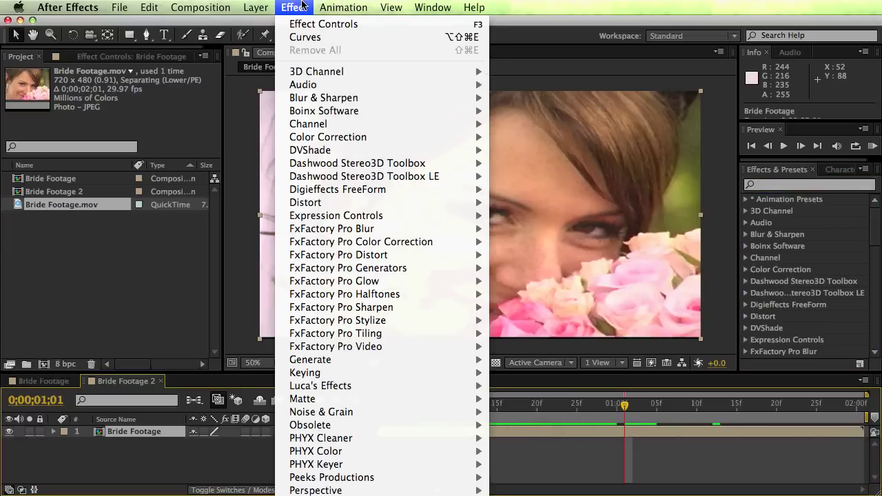
mouse_move(327, 138)
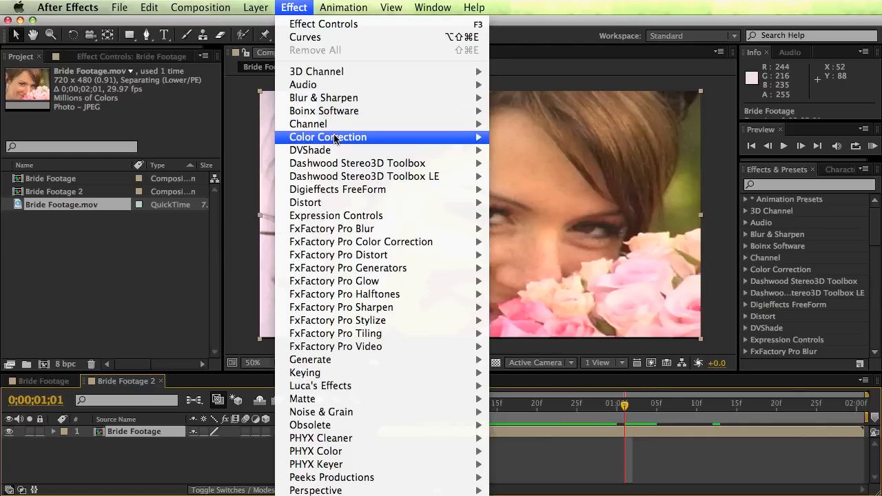
mouse_move(324, 96)
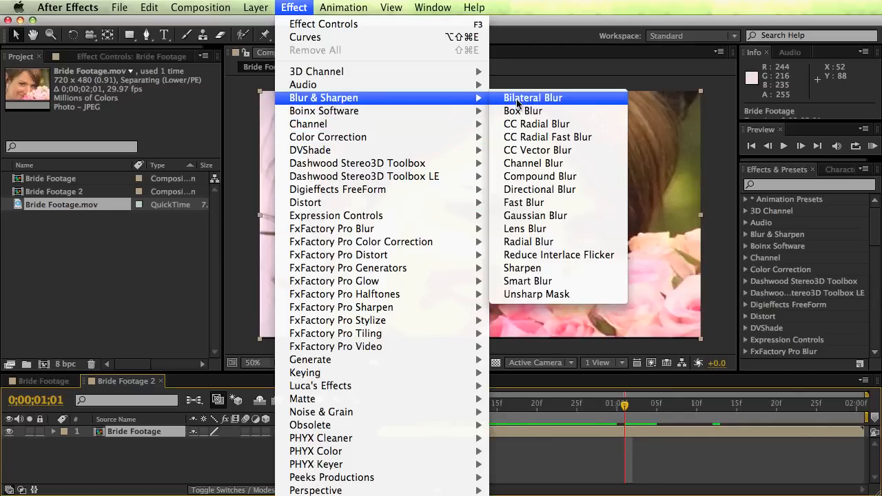
left_click(522, 267)
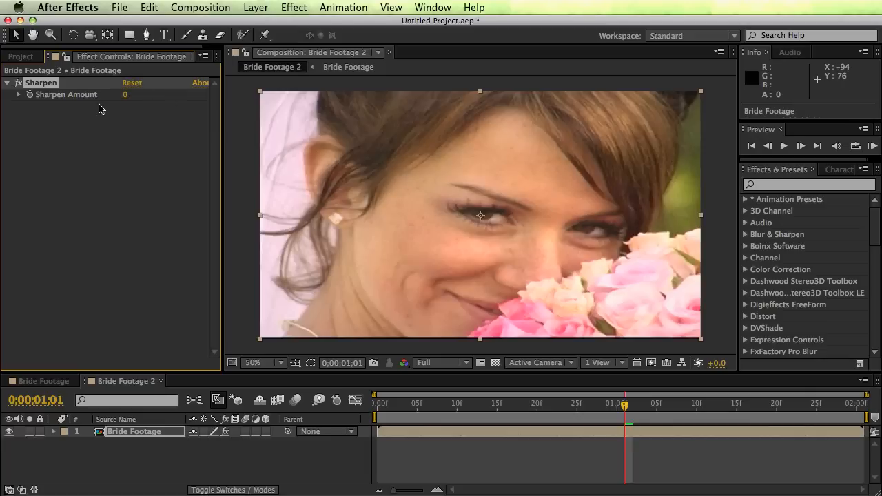
Step: Try Sharpen Amount values of 5 and 30 while zoomed on the face, settling on 25
double_click(124, 94)
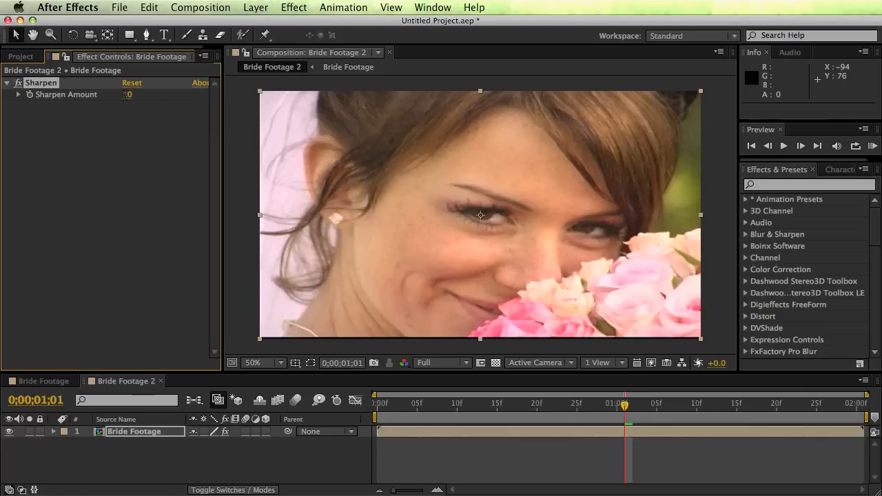
double_click(127, 94)
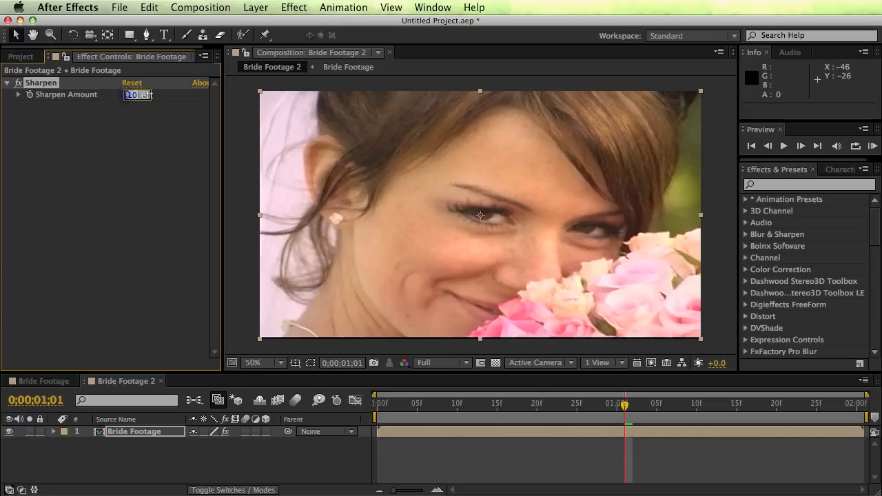
type("5")
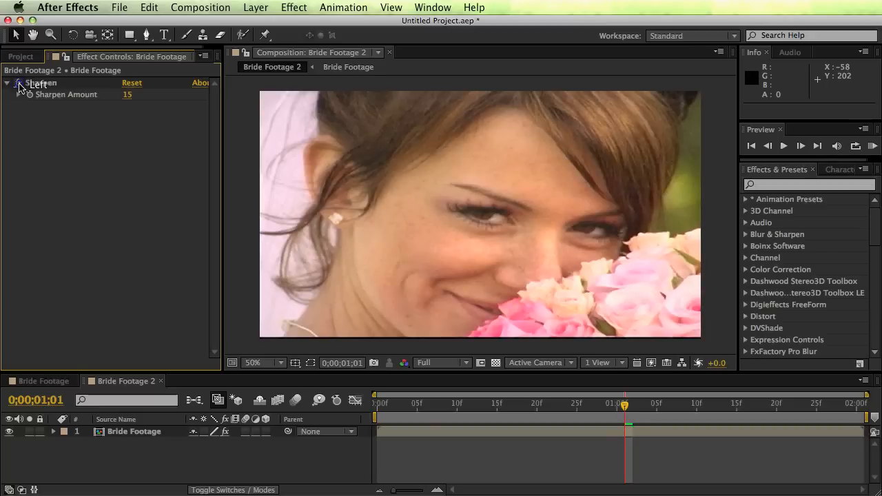
left_click(262, 362)
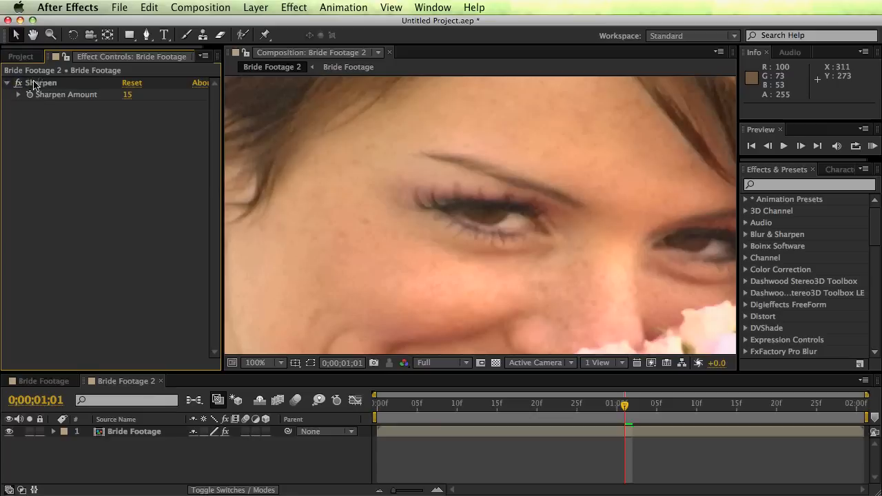
double_click(127, 94)
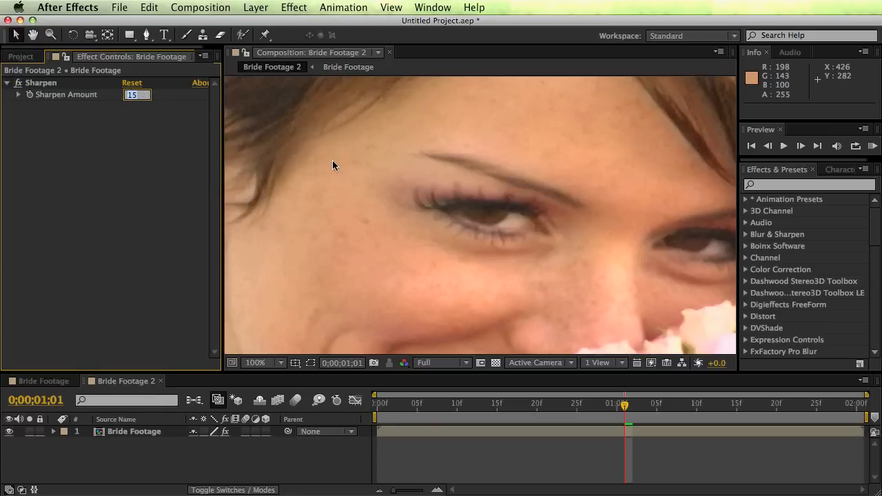
type("30")
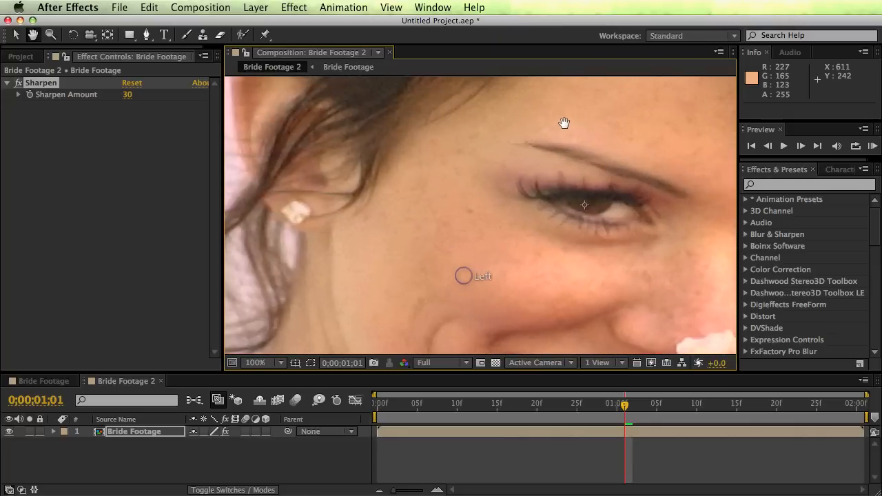
double_click(127, 93)
type("25")
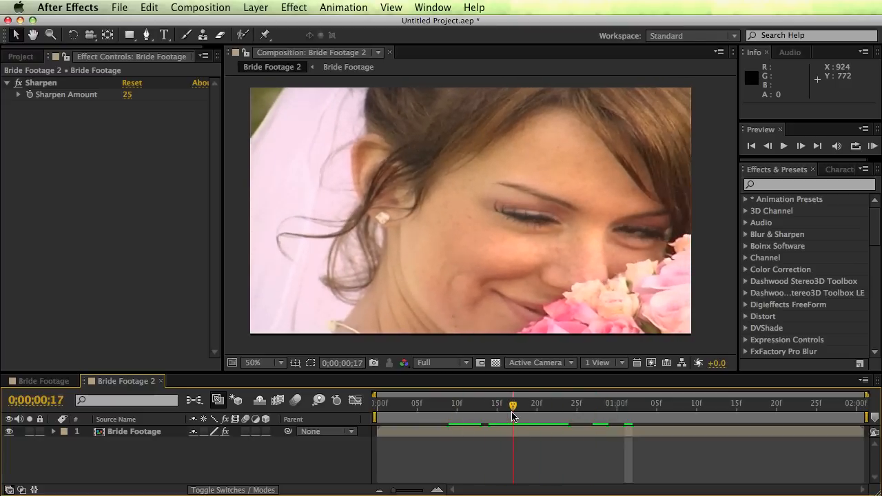
Step: Return to the Project panel and browse to the Color Correction effects
left_click(19, 55)
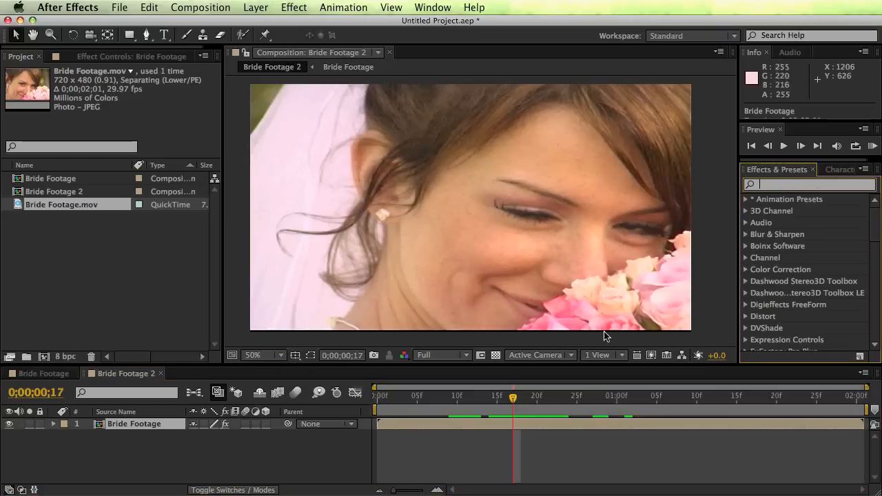
left_click(199, 9)
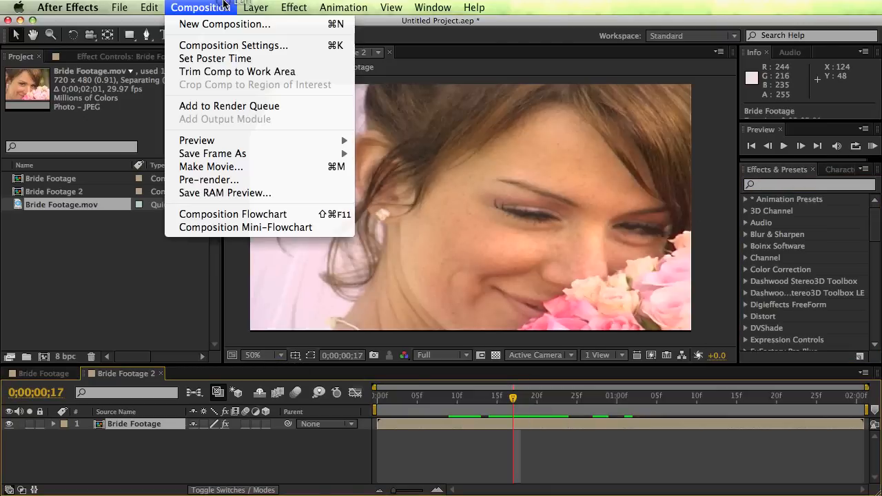
left_click(293, 8)
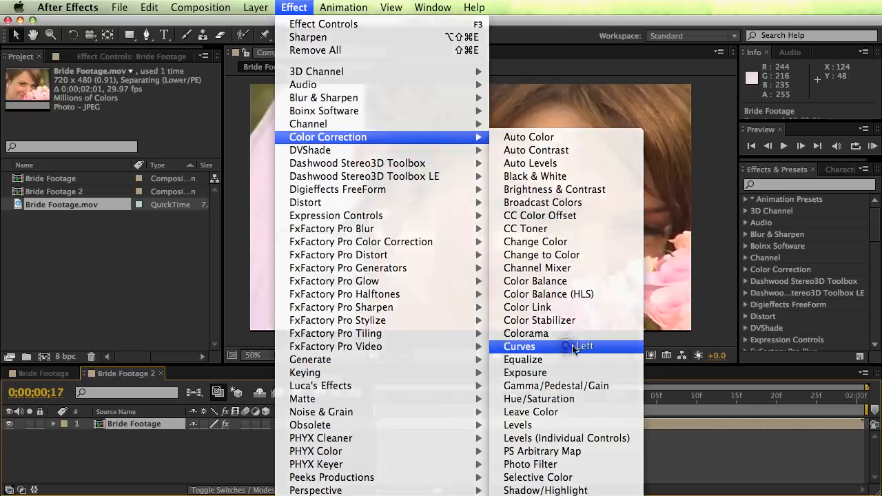
Step: Apply the Curves effect and inspect the face at 100% before returning to 50%
left_click(518, 346)
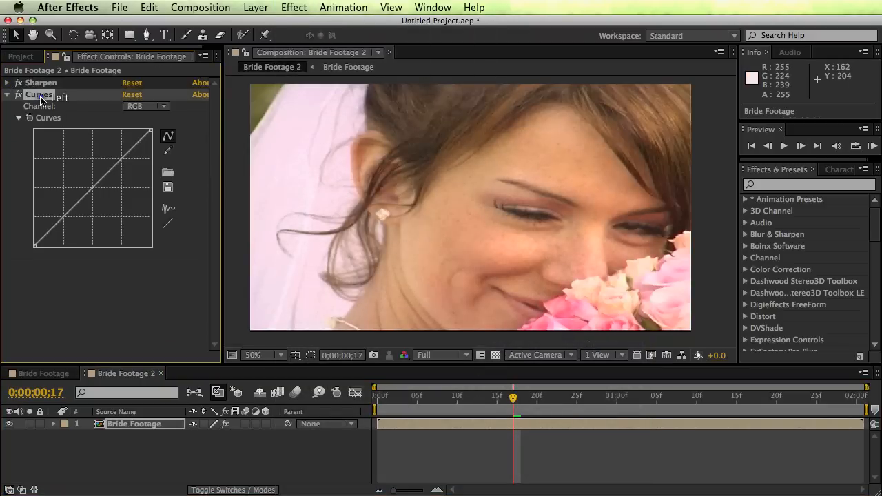
mouse_move(429, 237)
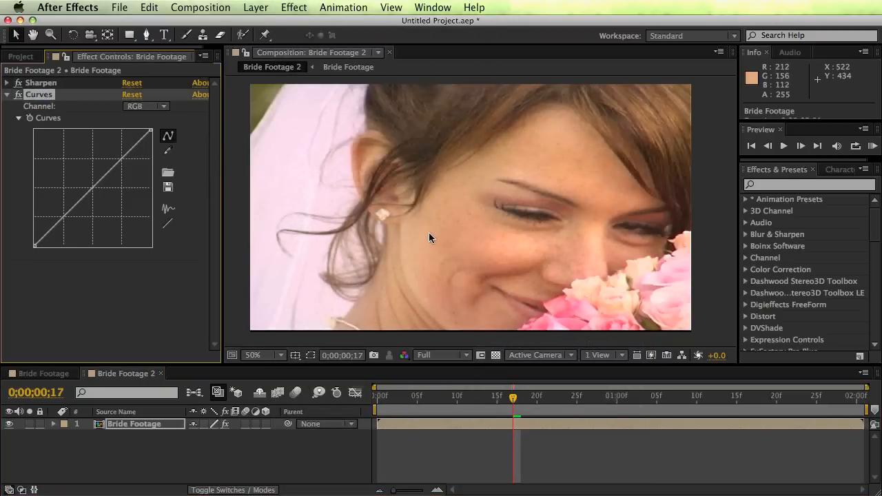
left_click(254, 355)
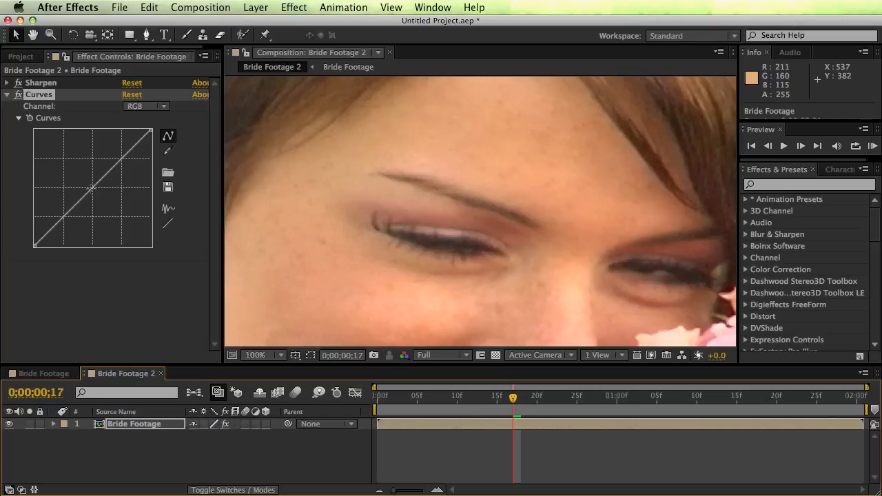
mouse_move(94, 191)
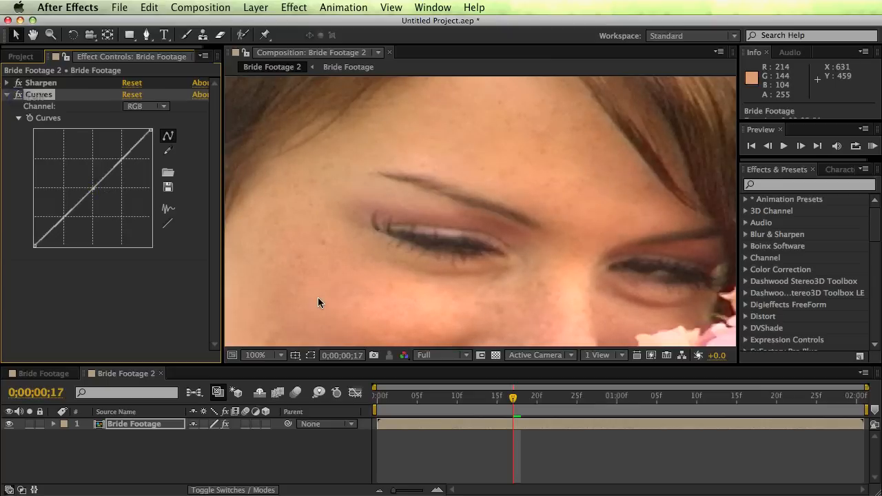
left_click(255, 355)
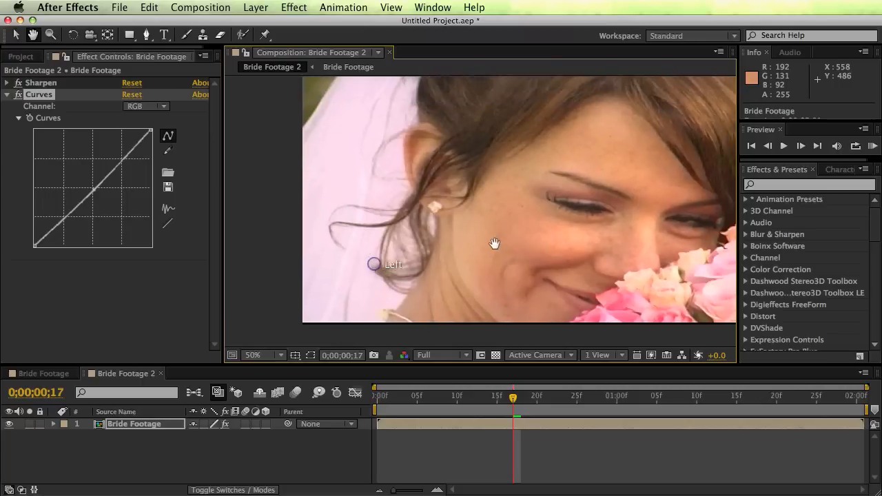
left_click(5, 94)
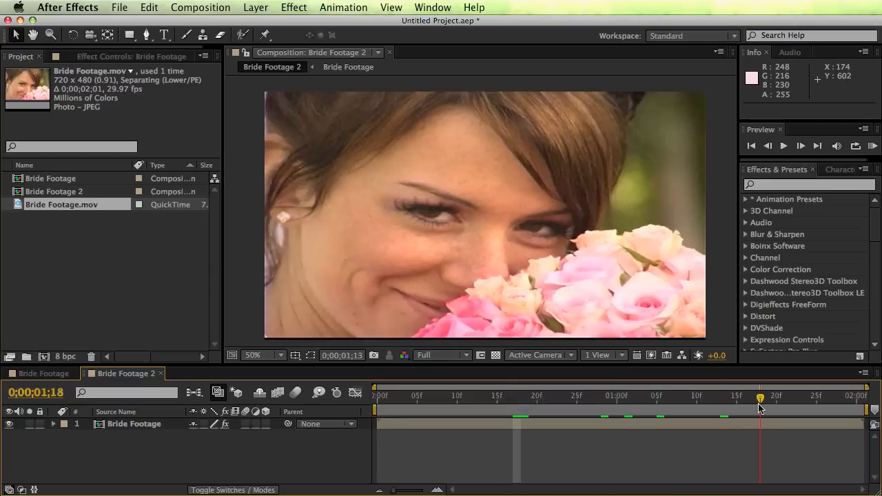
left_click_drag(760, 398, 544, 399)
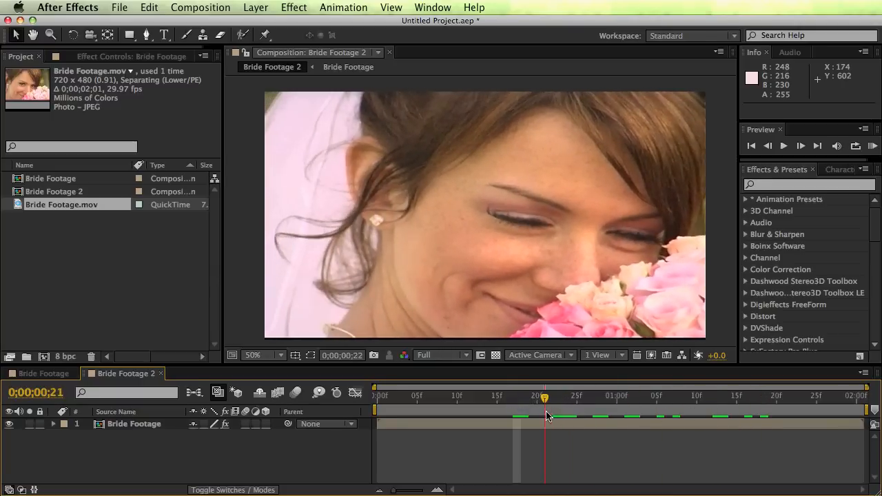